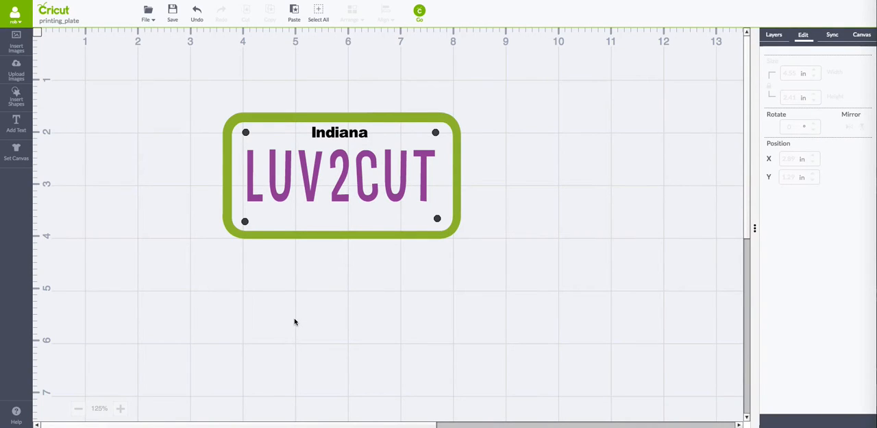
{"action": "mouse_move", "coordinate": [300, 320]}
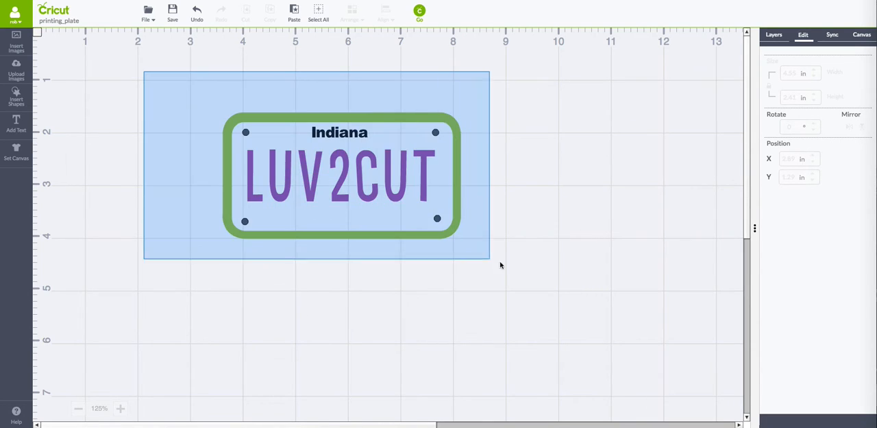
- Marquee-select the whole plate and list its layers: four circles, two texts, sliced image
{"action": "left_click_drag", "start_coordinate": [490, 259], "coordinate": [523, 276]}
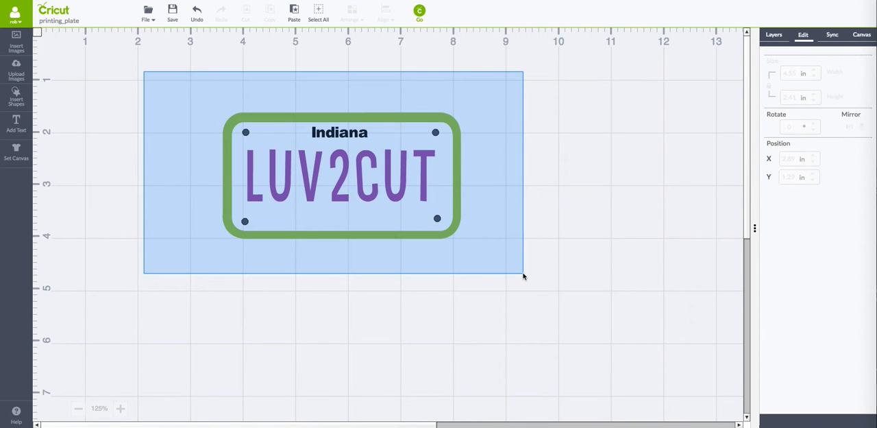
{"action": "left_click", "coordinate": [339, 175]}
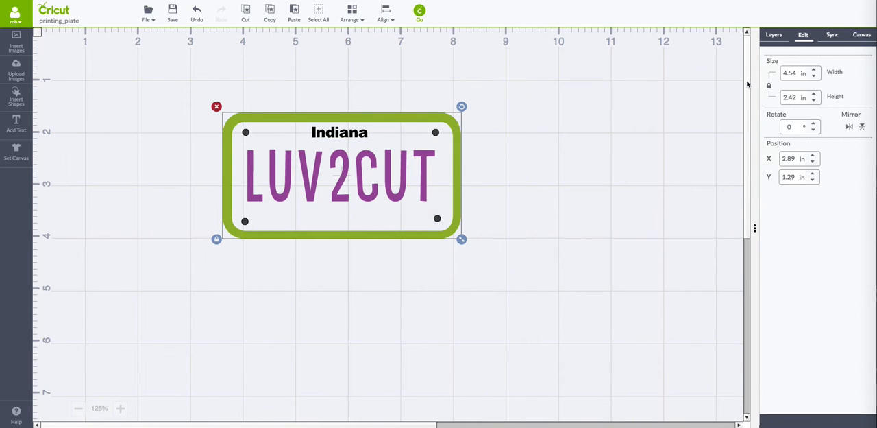
{"action": "left_click", "coordinate": [774, 34]}
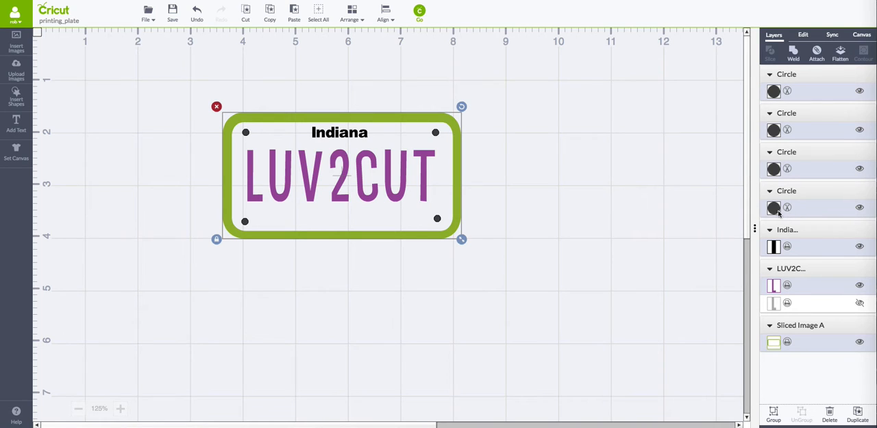
{"action": "mouse_move", "coordinate": [299, 138]}
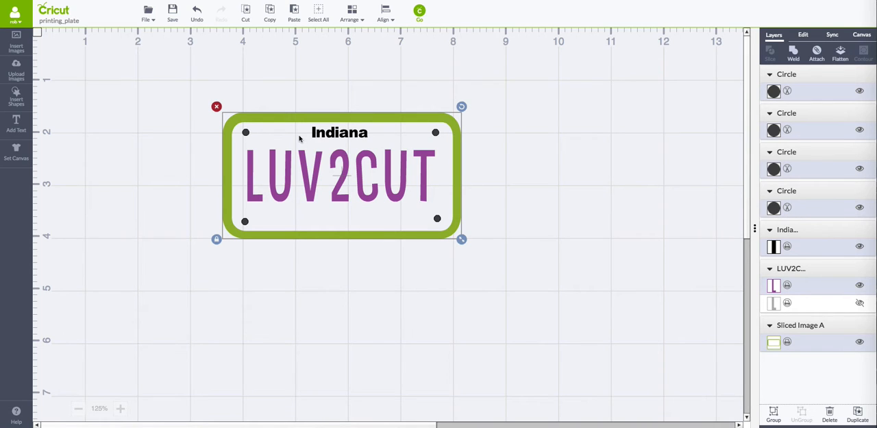
{"action": "mouse_move", "coordinate": [567, 127]}
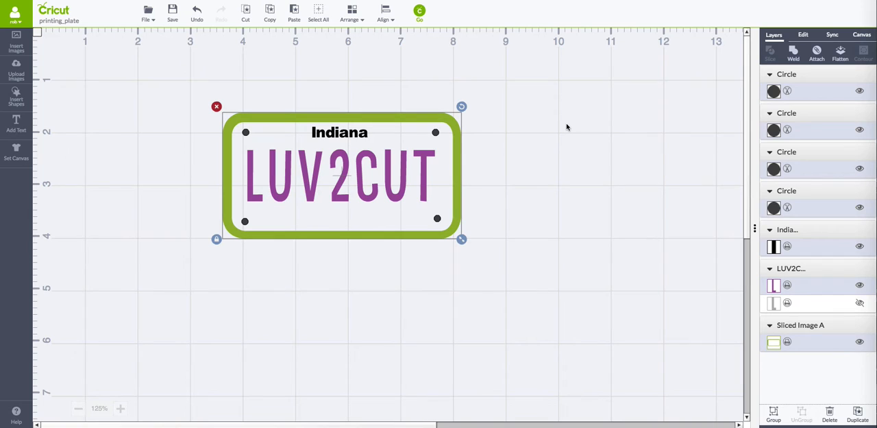
{"action": "mouse_move", "coordinate": [600, 129]}
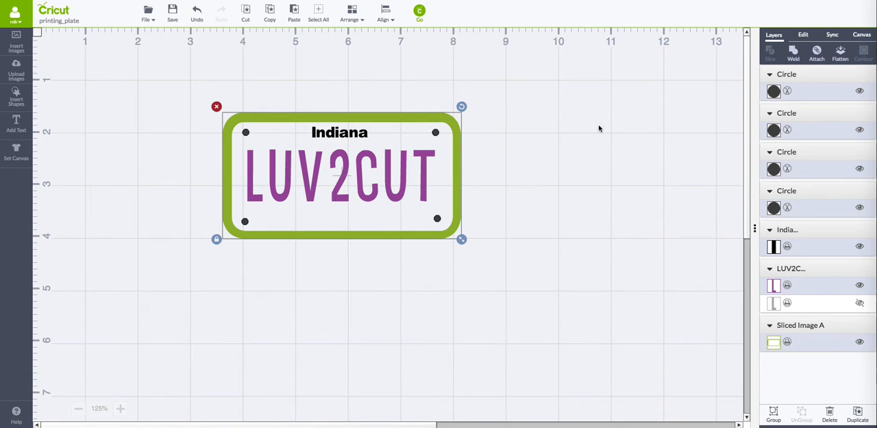
{"action": "mouse_move", "coordinate": [798, 88]}
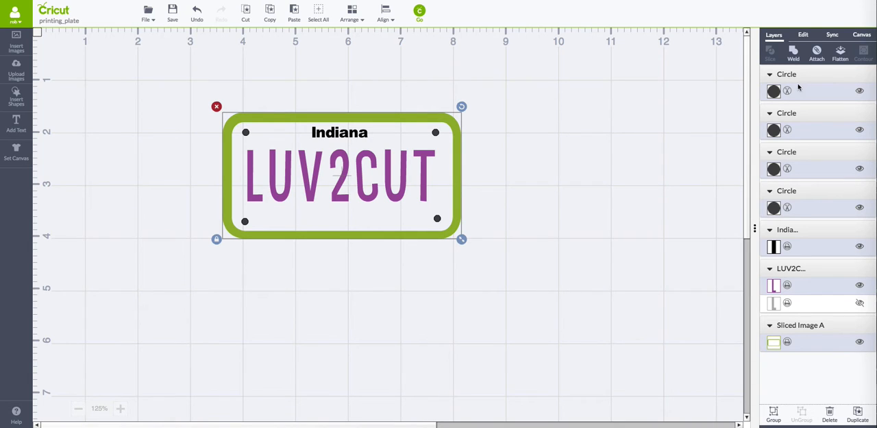
- Flatten the plate layers into one printable set and preview it on an 8.5x11 mat
{"action": "left_click", "coordinate": [840, 52]}
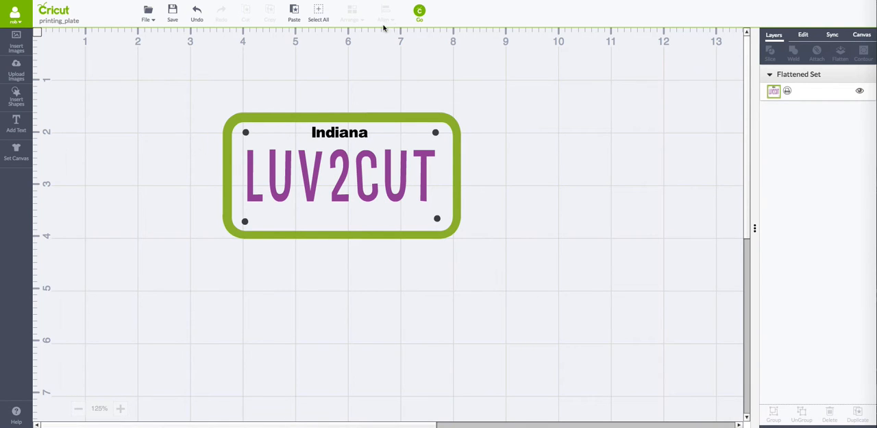
{"action": "left_click", "coordinate": [419, 12]}
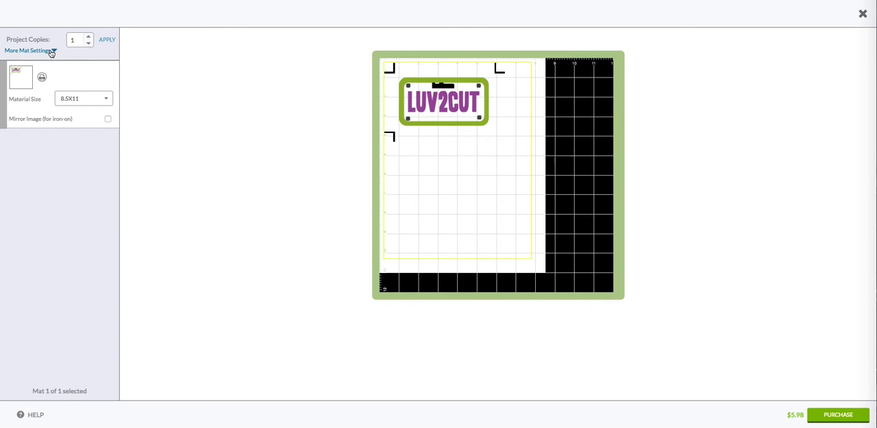
- Show More Mat Settings and toggle Bleed (for print then cut) on, then off
{"action": "left_click", "coordinate": [27, 50]}
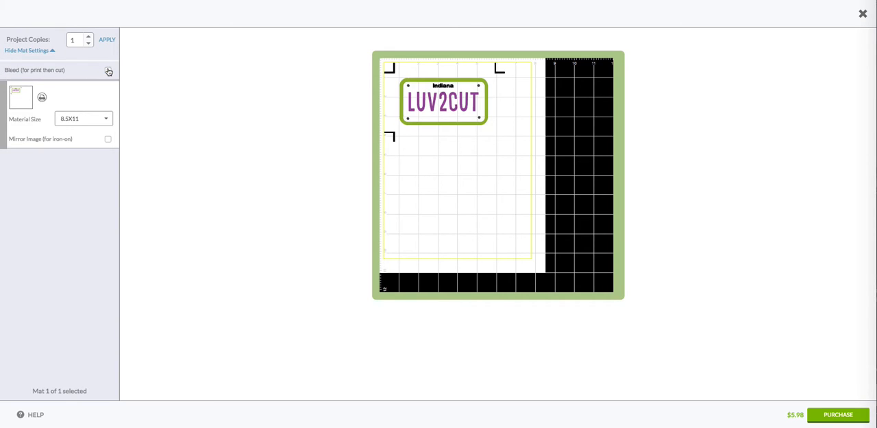
{"action": "left_click", "coordinate": [108, 71]}
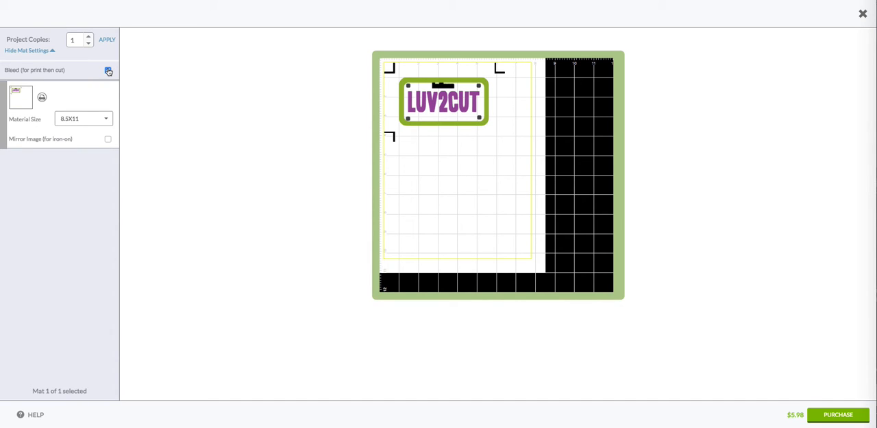
{"action": "left_click", "coordinate": [108, 71]}
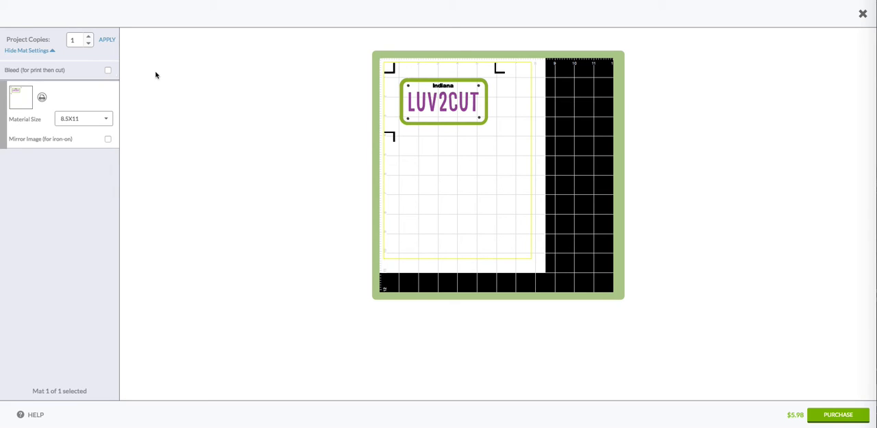
{"action": "mouse_move", "coordinate": [220, 85]}
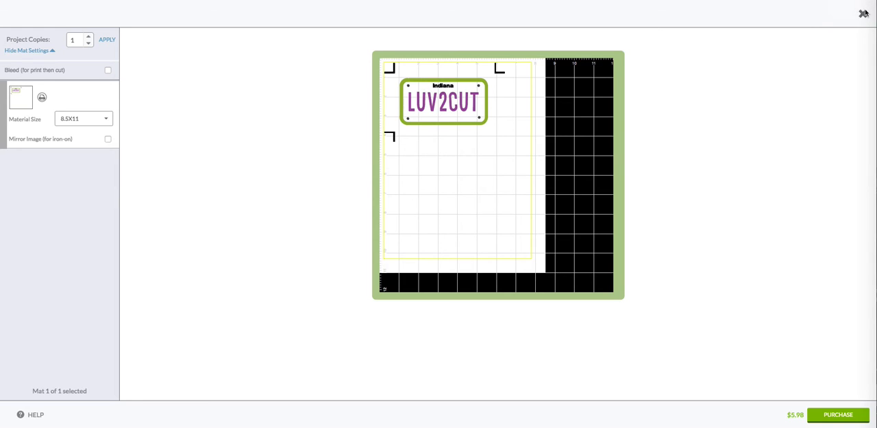
{"action": "left_click", "coordinate": [864, 13]}
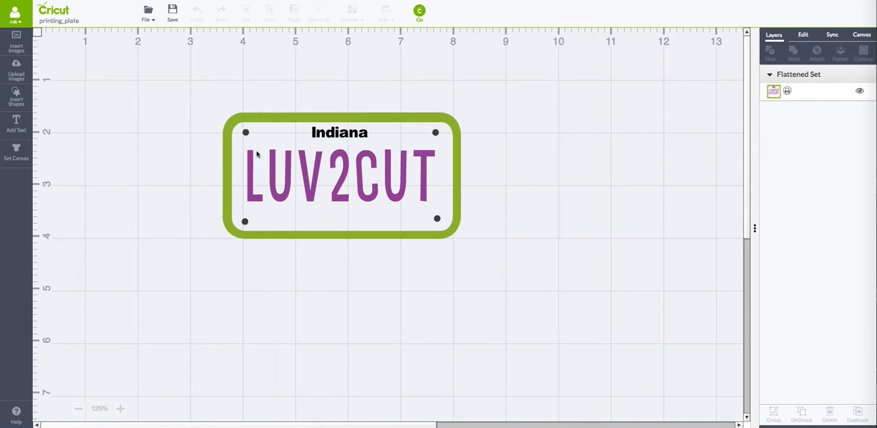
{"action": "left_click_drag", "start_coordinate": [188, 92], "coordinate": [528, 264]}
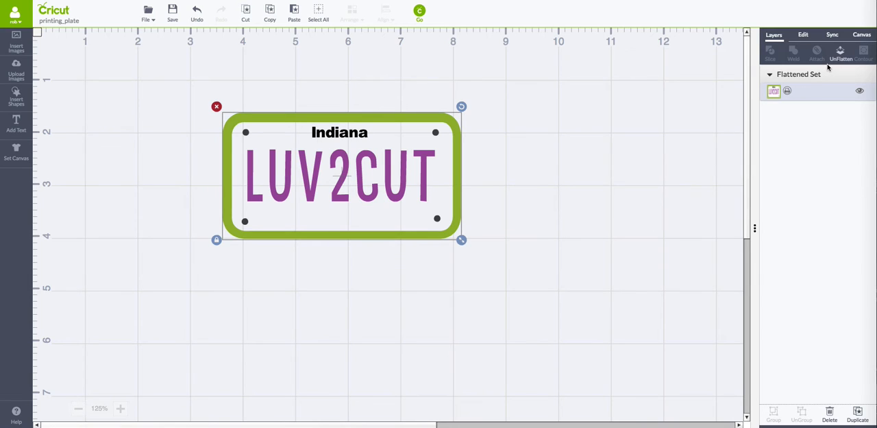
{"action": "left_click", "coordinate": [840, 52]}
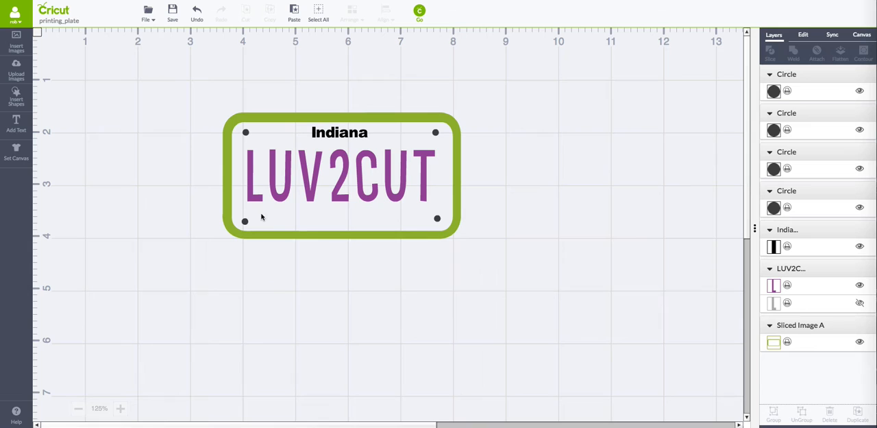
{"action": "mouse_move", "coordinate": [528, 103]}
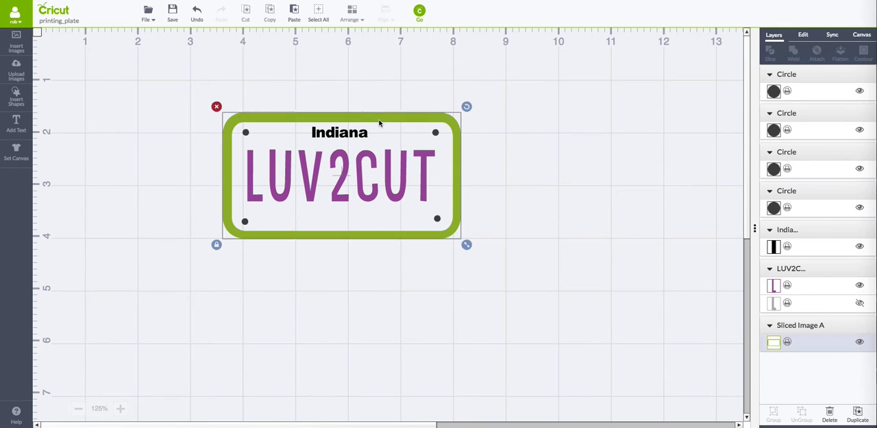
{"action": "mouse_move", "coordinate": [343, 128]}
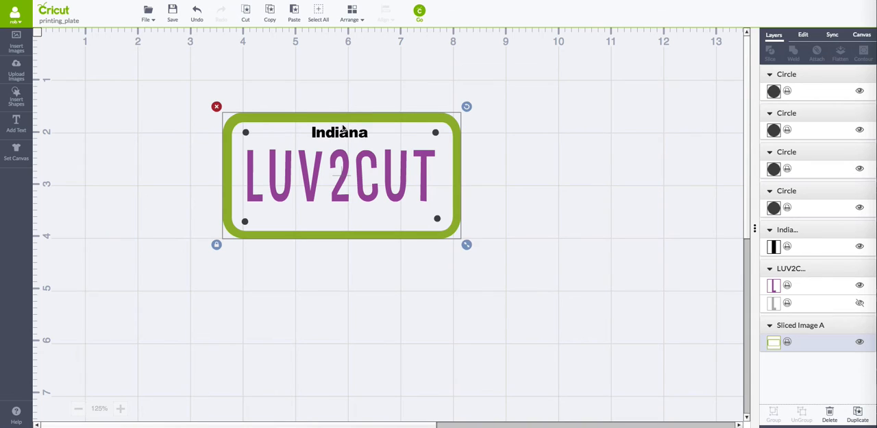
{"action": "mouse_move", "coordinate": [264, 157]}
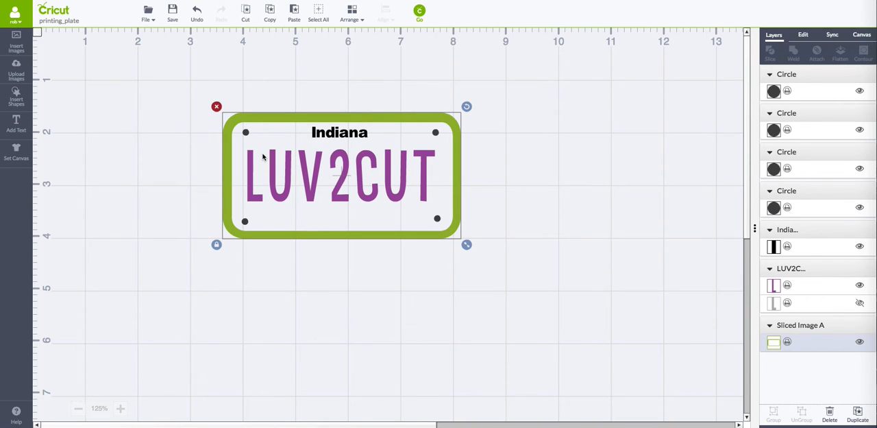
{"action": "mouse_move", "coordinate": [281, 228]}
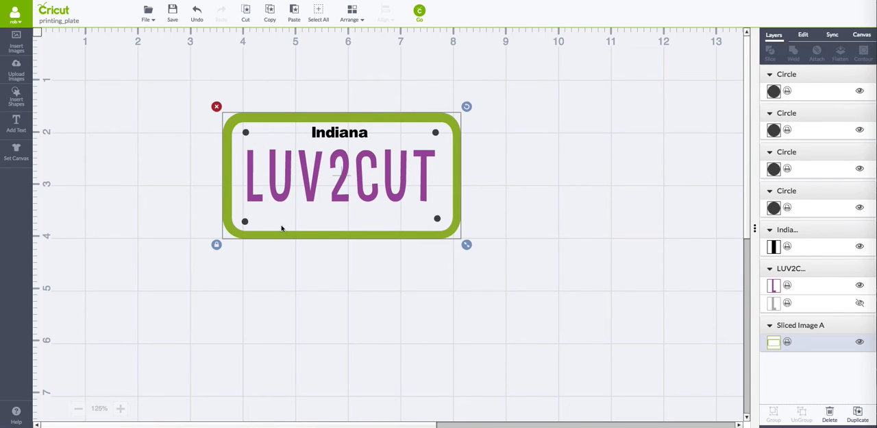
{"action": "mouse_move", "coordinate": [243, 221]}
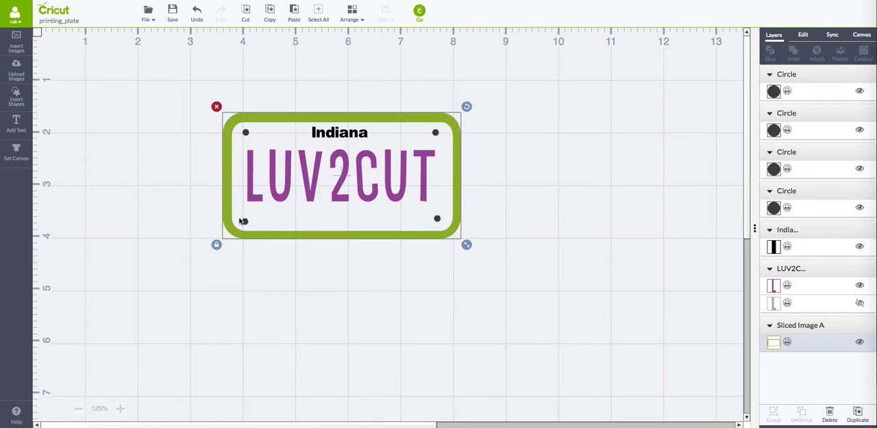
{"action": "mouse_move", "coordinate": [383, 225]}
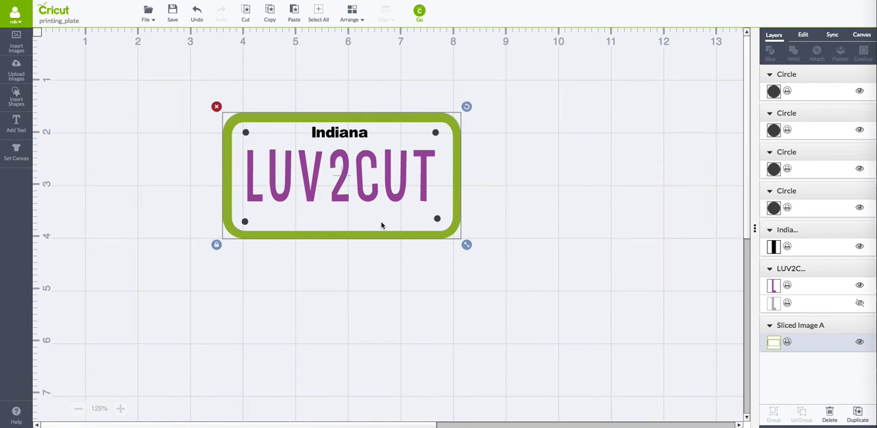
{"action": "mouse_move", "coordinate": [335, 113]}
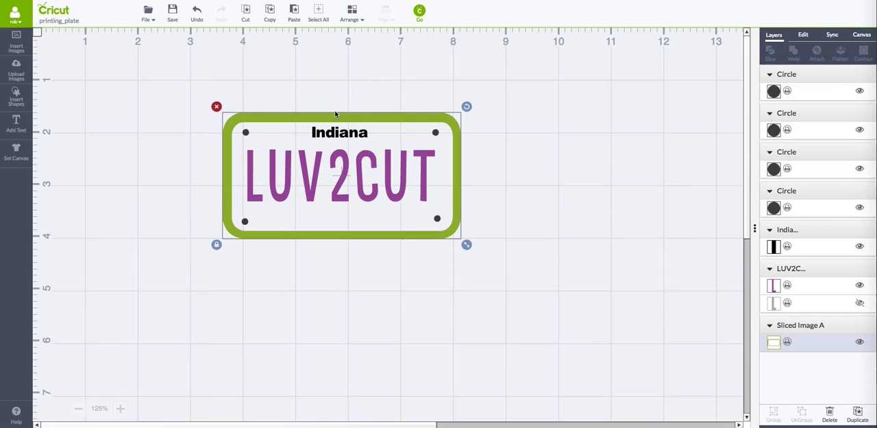
{"action": "mouse_move", "coordinate": [459, 162]}
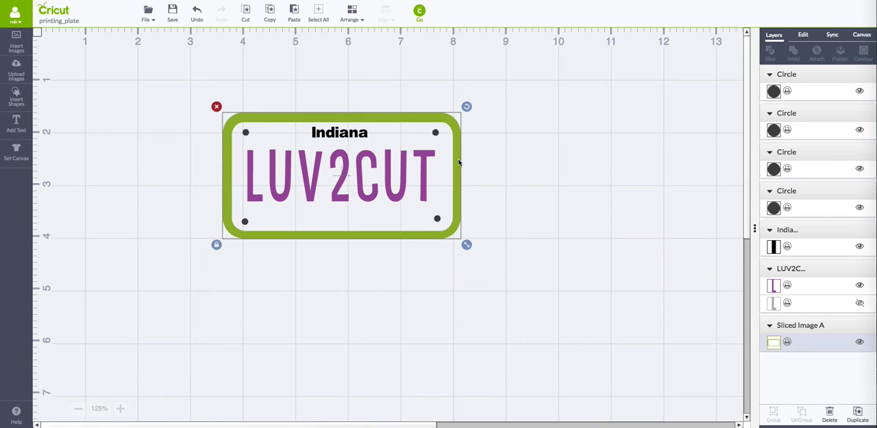
{"action": "mouse_move", "coordinate": [223, 126]}
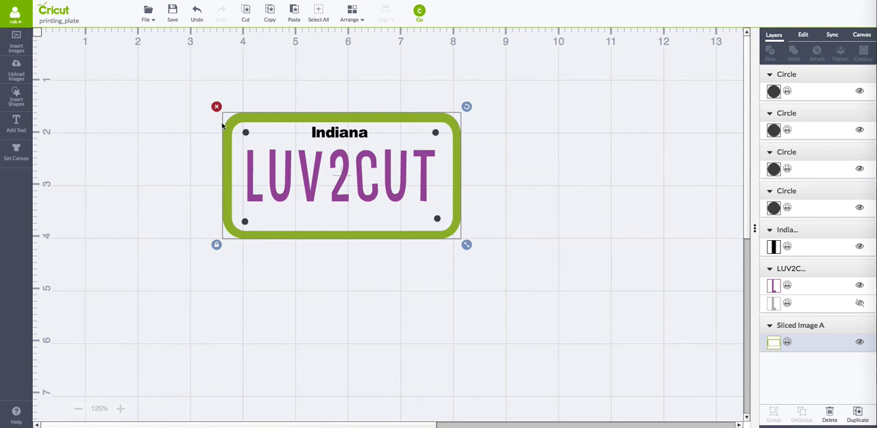
{"action": "mouse_move", "coordinate": [403, 196]}
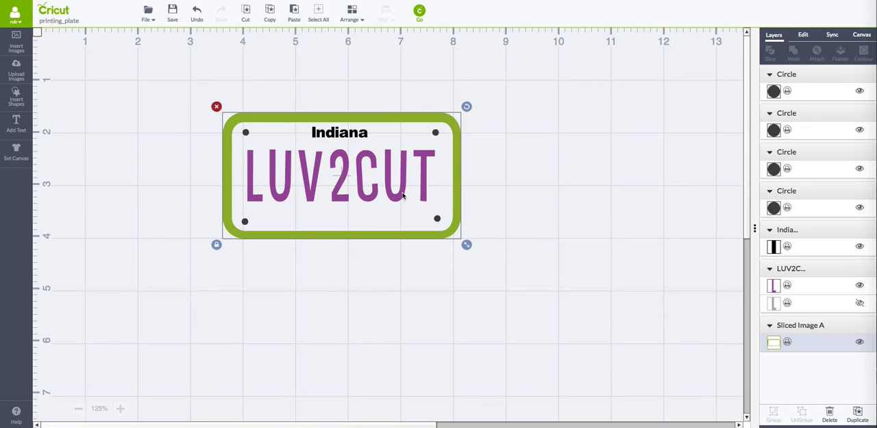
{"action": "mouse_move", "coordinate": [274, 213]}
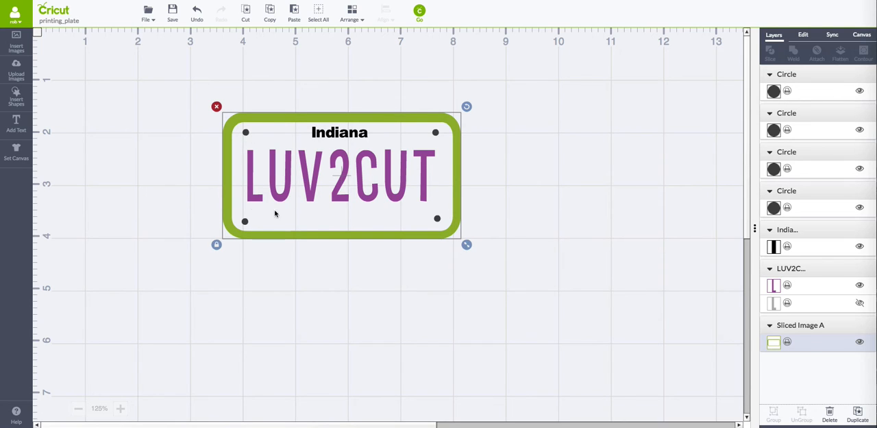
{"action": "mouse_move", "coordinate": [227, 215]}
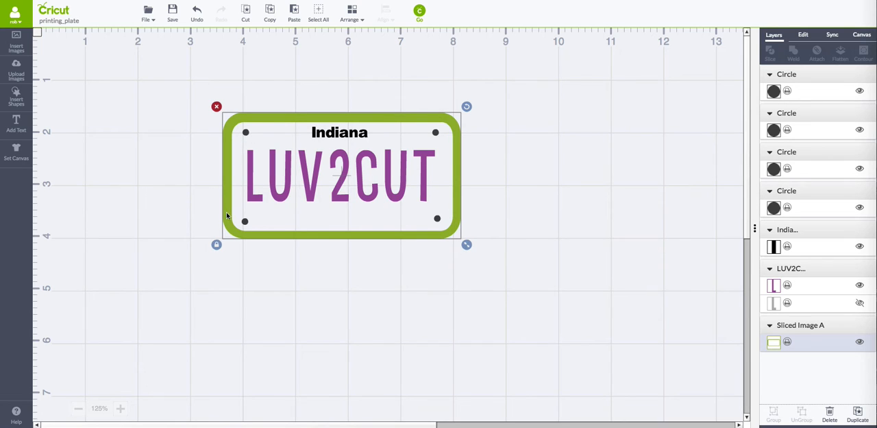
{"action": "mouse_move", "coordinate": [418, 276]}
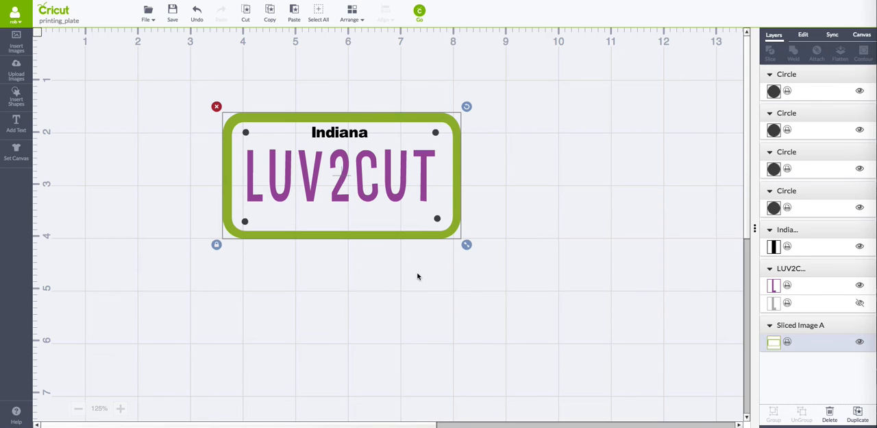
{"action": "mouse_move", "coordinate": [460, 185]}
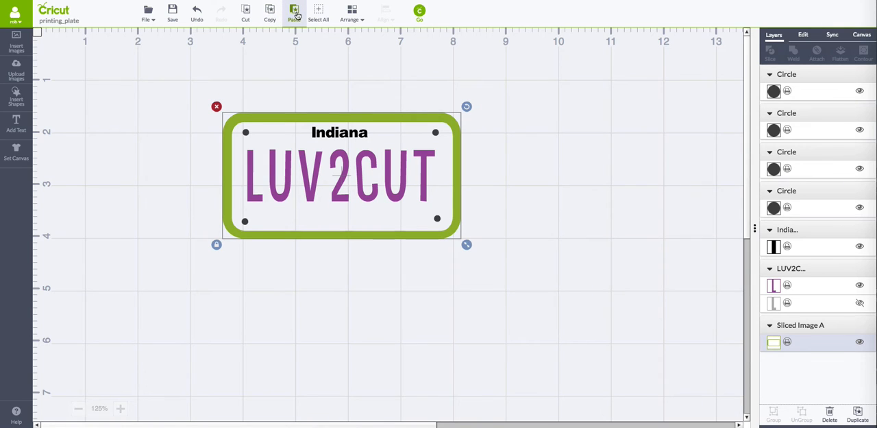
- Paste a copy of the plate's green border and move it to the upper left
{"action": "left_click", "coordinate": [294, 12]}
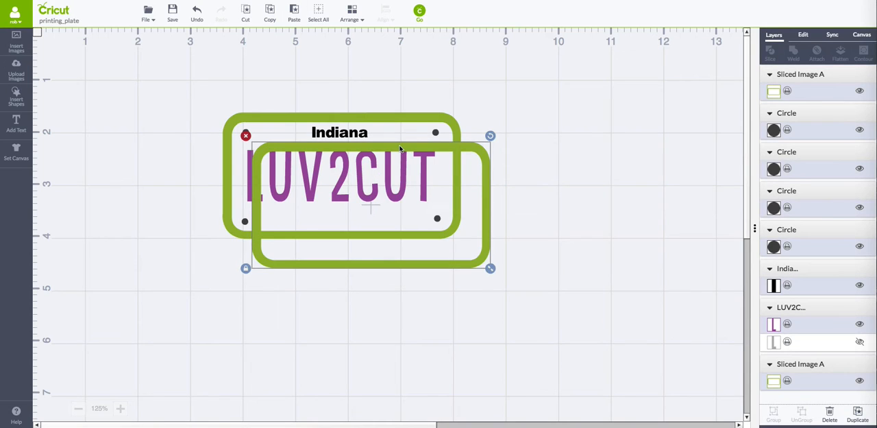
{"action": "left_click_drag", "start_coordinate": [370, 202], "coordinate": [171, 138]}
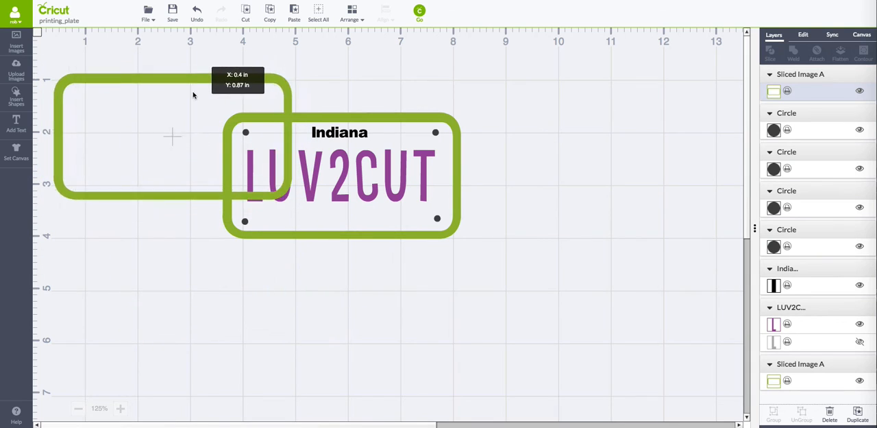
{"action": "left_click_drag", "start_coordinate": [171, 135], "coordinate": [288, 324]}
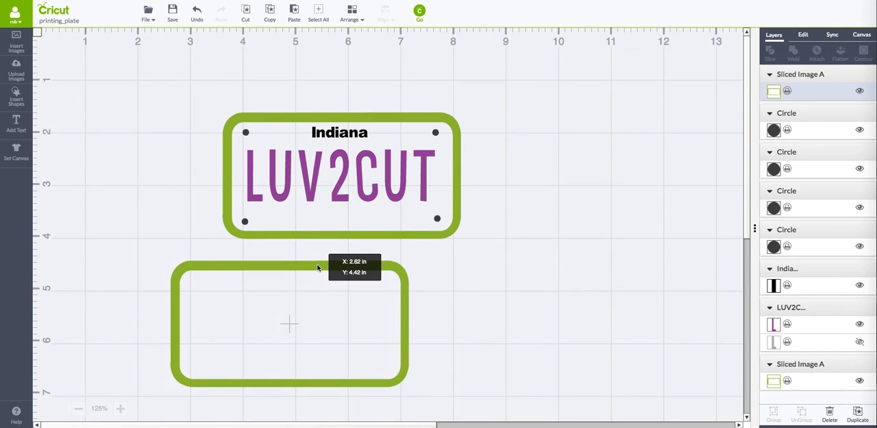
{"action": "left_click_drag", "start_coordinate": [288, 322], "coordinate": [264, 302]}
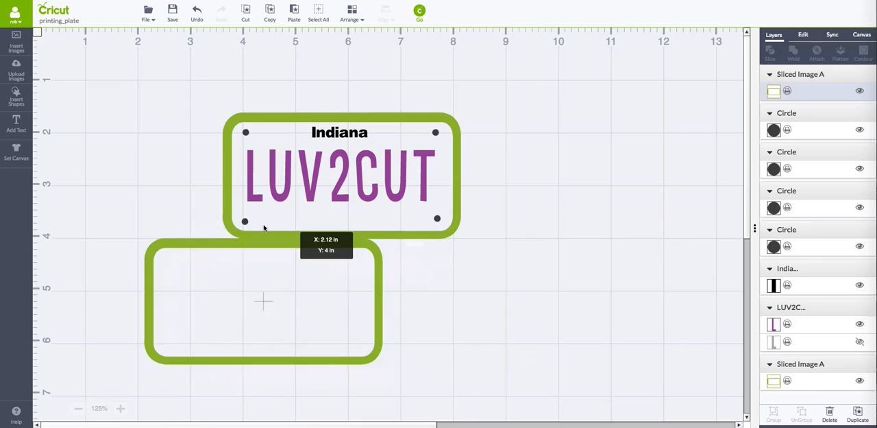
{"action": "left_click_drag", "start_coordinate": [264, 302], "coordinate": [172, 113]}
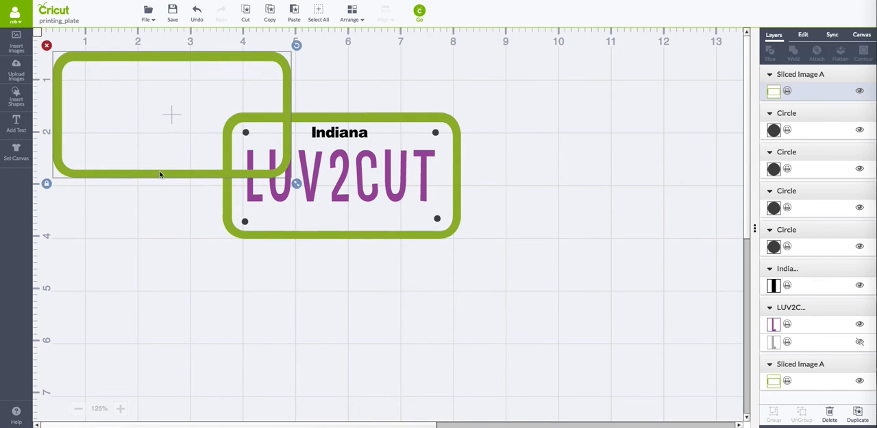
{"action": "mouse_move", "coordinate": [163, 133]}
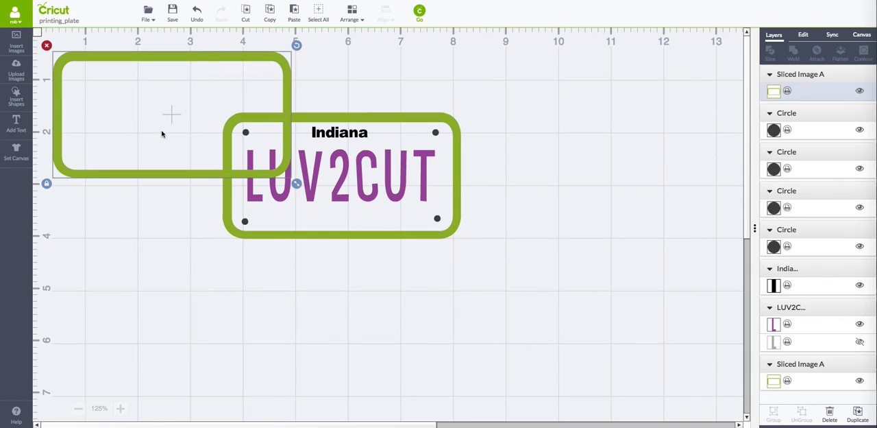
{"action": "mouse_move", "coordinate": [82, 95]}
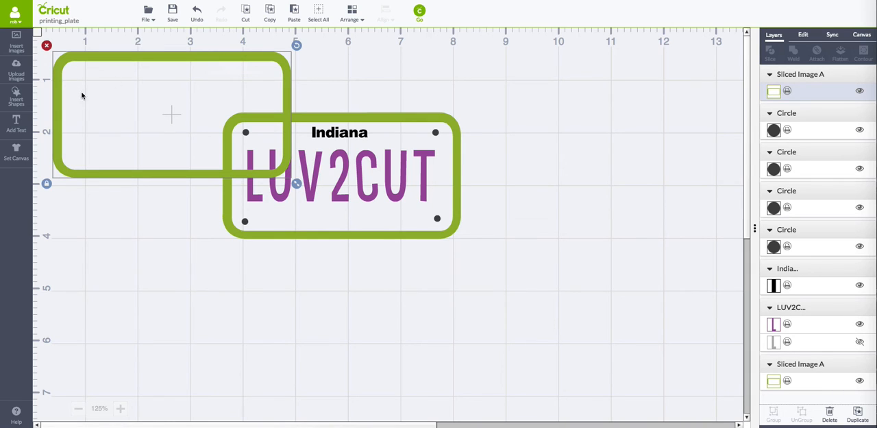
{"action": "mouse_move", "coordinate": [122, 142]}
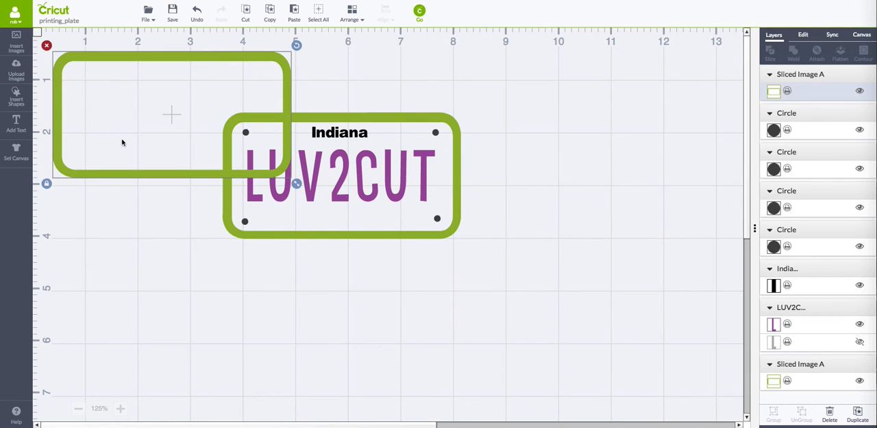
{"action": "mouse_move", "coordinate": [206, 128]}
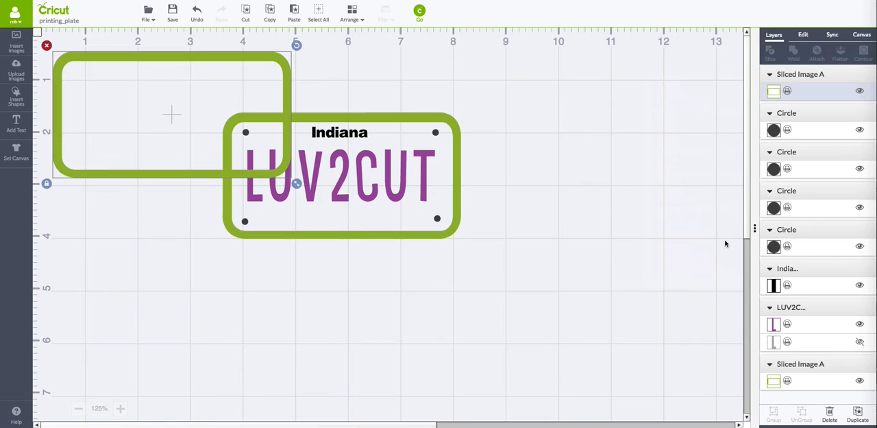
{"action": "mouse_move", "coordinate": [732, 87]}
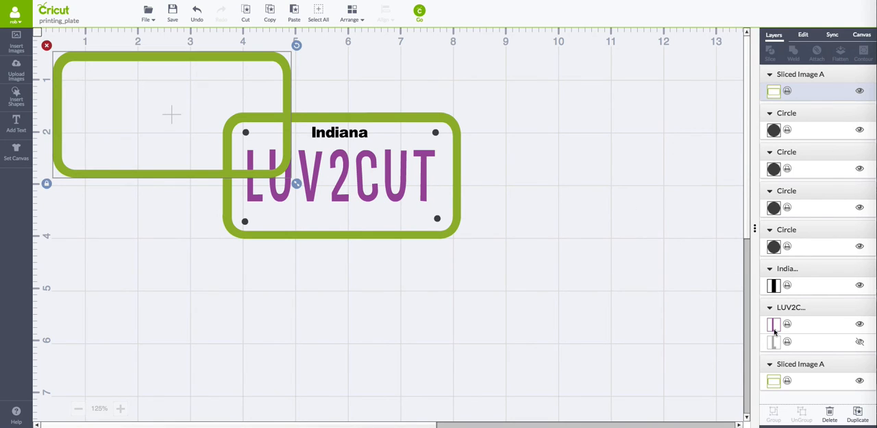
{"action": "mouse_move", "coordinate": [362, 76]}
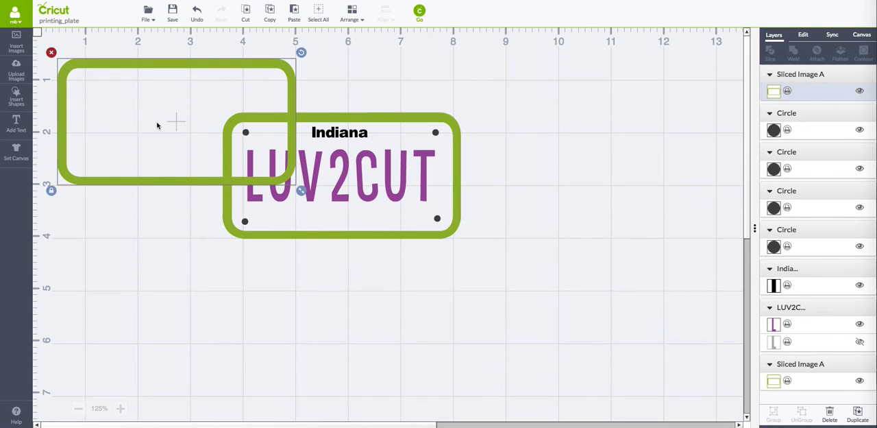
{"action": "mouse_move", "coordinate": [222, 74]}
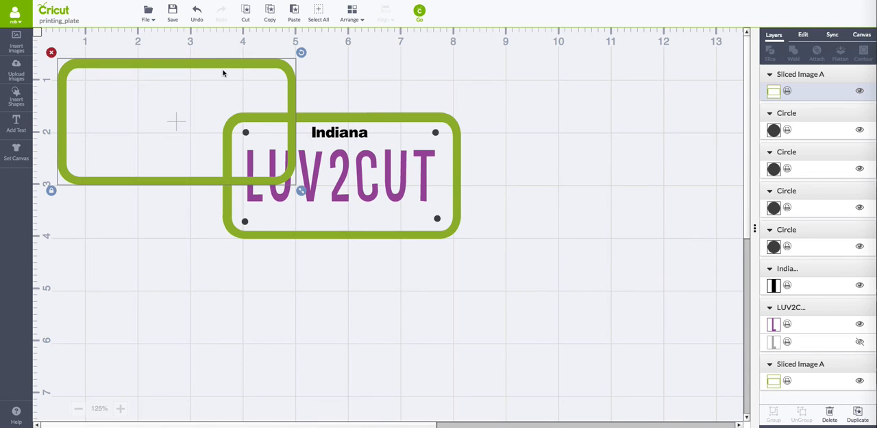
{"action": "mouse_move", "coordinate": [821, 369]}
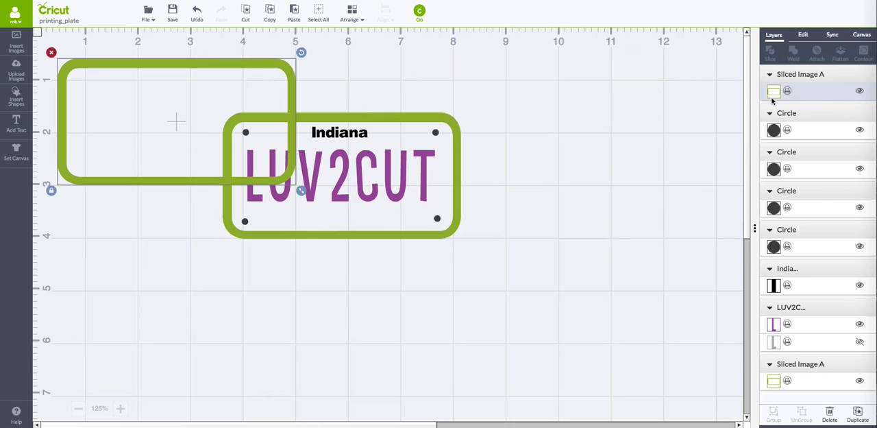
{"action": "mouse_move", "coordinate": [799, 94]}
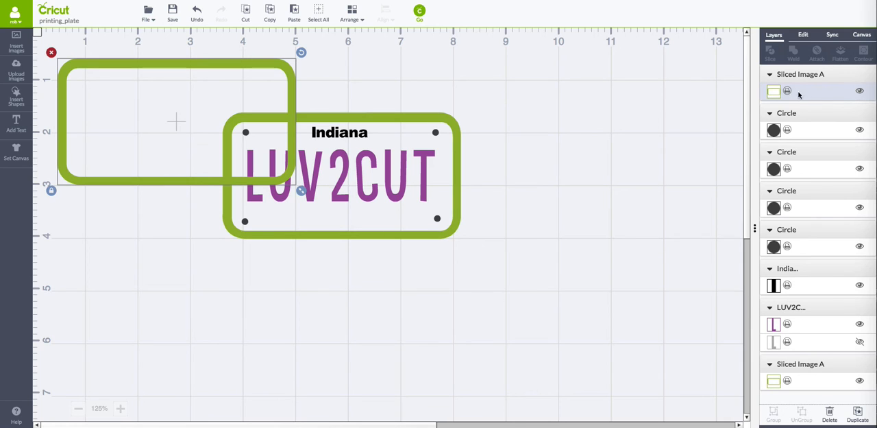
- Contour the copy's inner cutout away, making a solid green rounded rectangle
{"action": "left_click", "coordinate": [773, 90]}
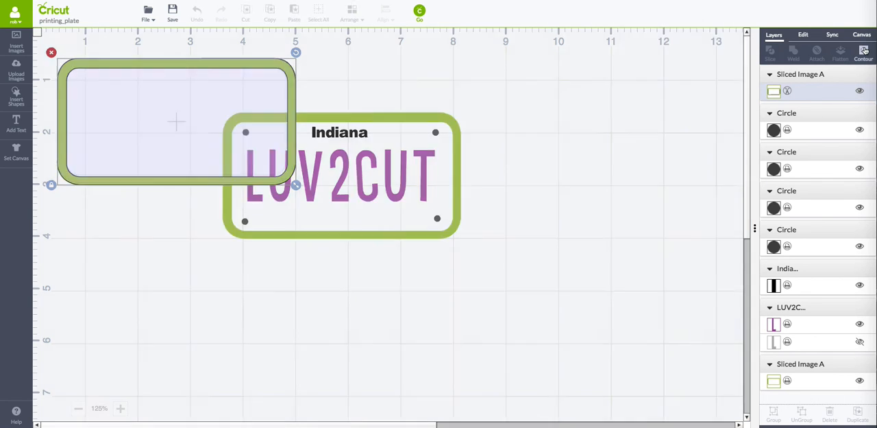
{"action": "left_click", "coordinate": [175, 123]}
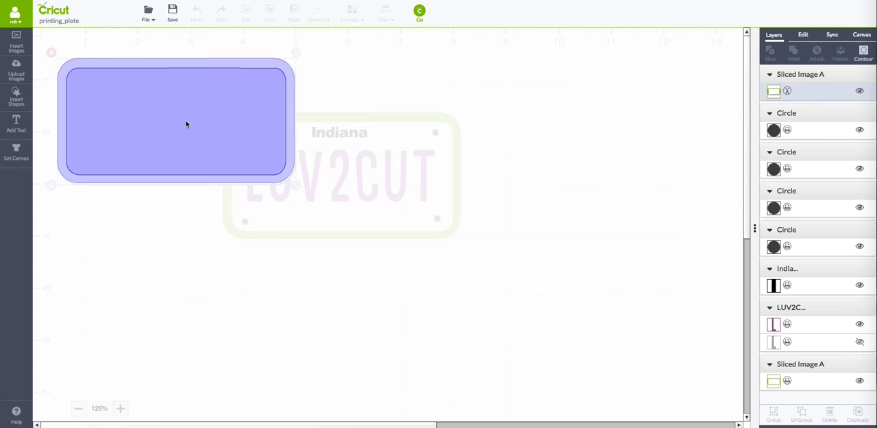
{"action": "left_click", "coordinate": [460, 100]}
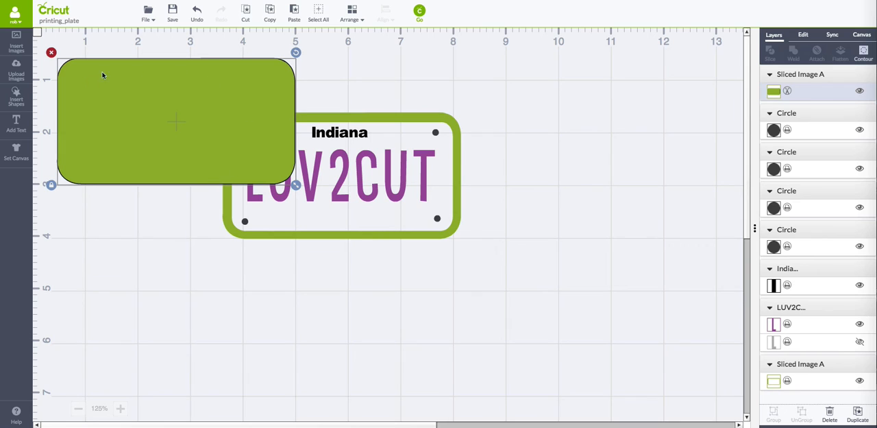
{"action": "mouse_move", "coordinate": [248, 159]}
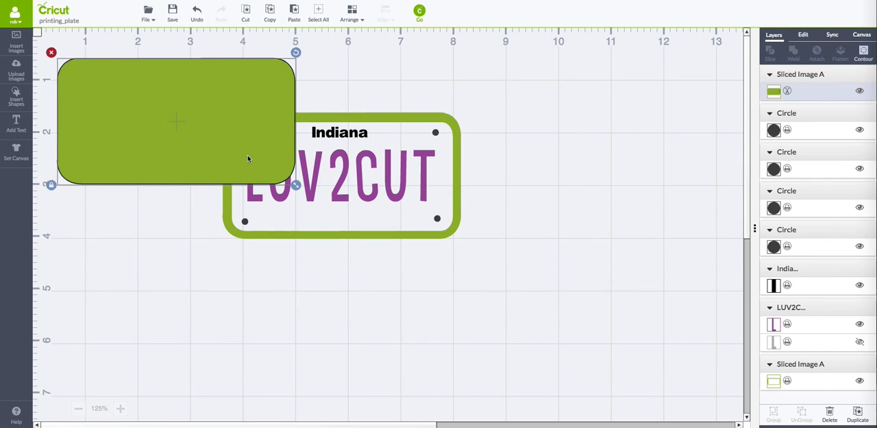
{"action": "mouse_move", "coordinate": [233, 142]}
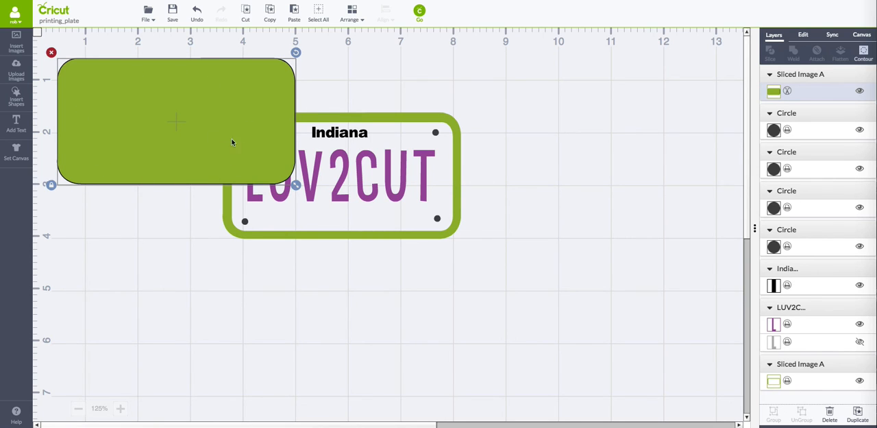
{"action": "mouse_move", "coordinate": [246, 137]}
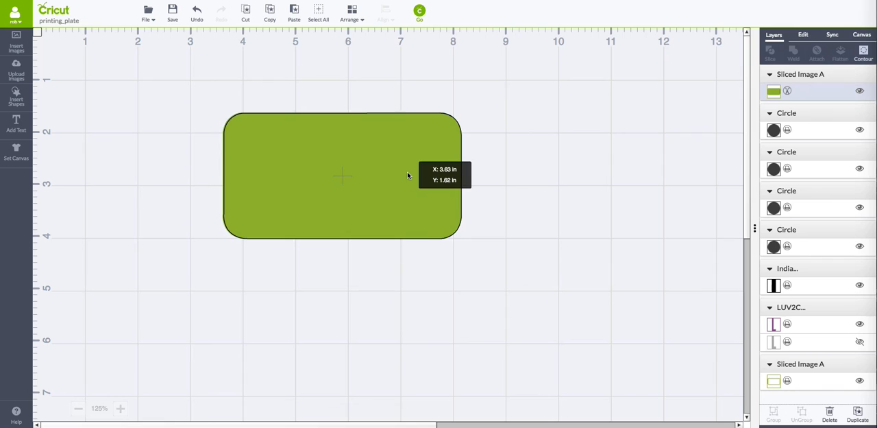
- Move the solid rectangle back to the upper left and recolour it White
{"action": "left_click_drag", "start_coordinate": [343, 175], "coordinate": [158, 102]}
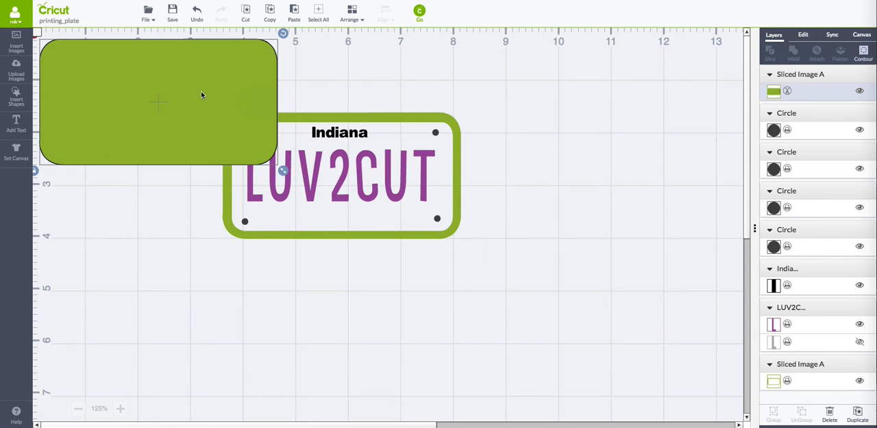
{"action": "mouse_move", "coordinate": [212, 103]}
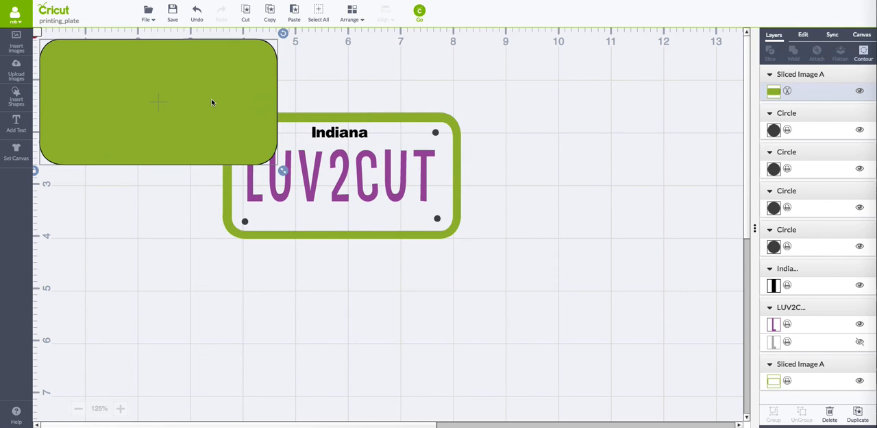
{"action": "mouse_move", "coordinate": [326, 89]}
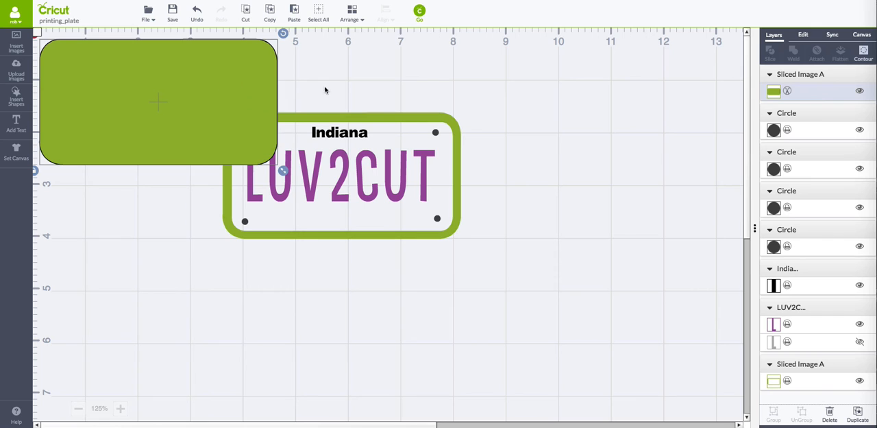
{"action": "left_click", "coordinate": [773, 91]}
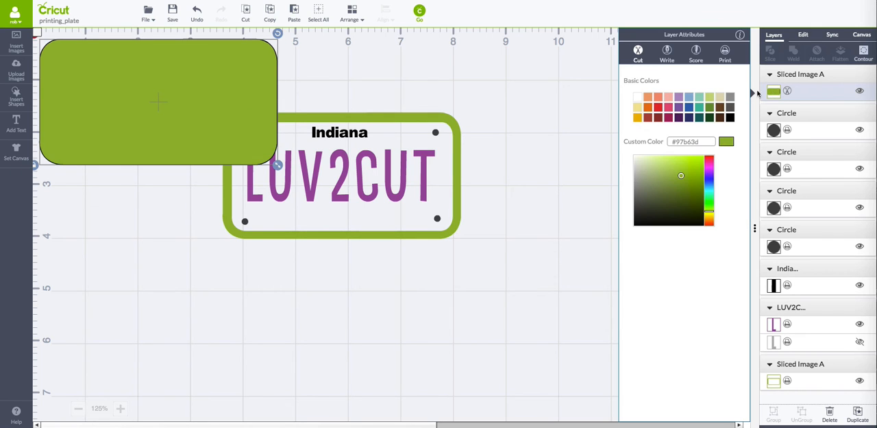
{"action": "left_click", "coordinate": [637, 96]}
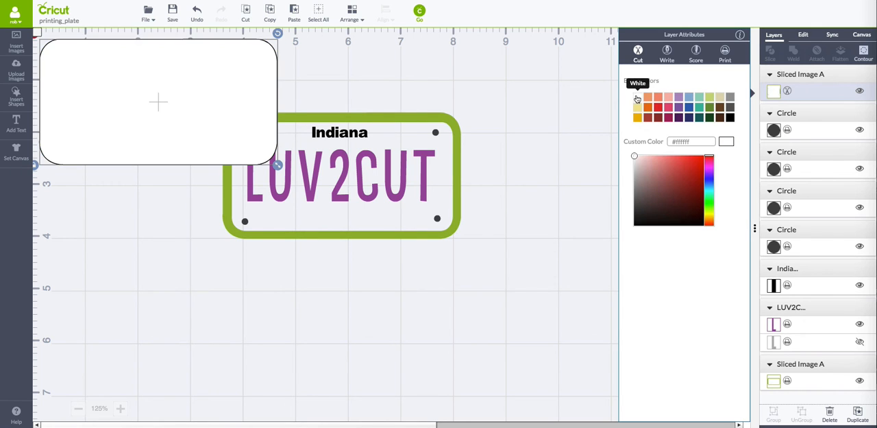
{"action": "mouse_move", "coordinate": [606, 218]}
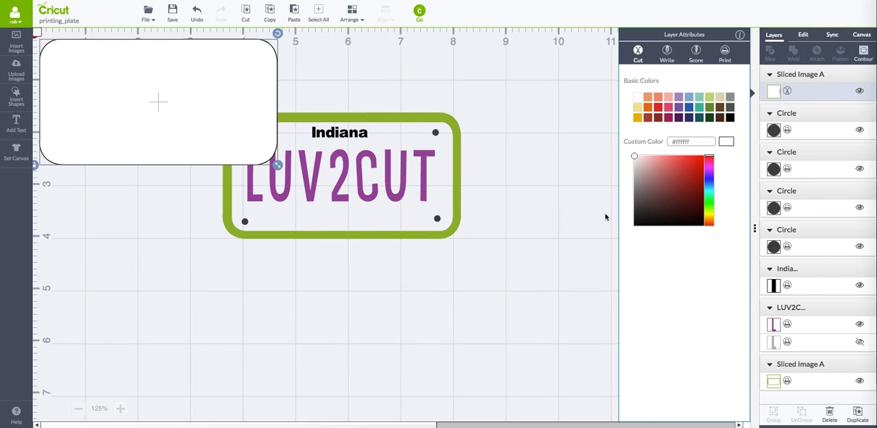
{"action": "mouse_move", "coordinate": [517, 248]}
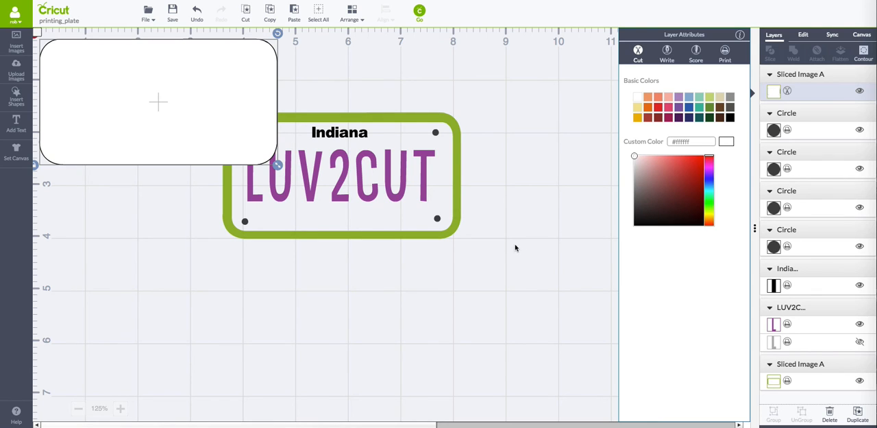
{"action": "mouse_move", "coordinate": [543, 231]}
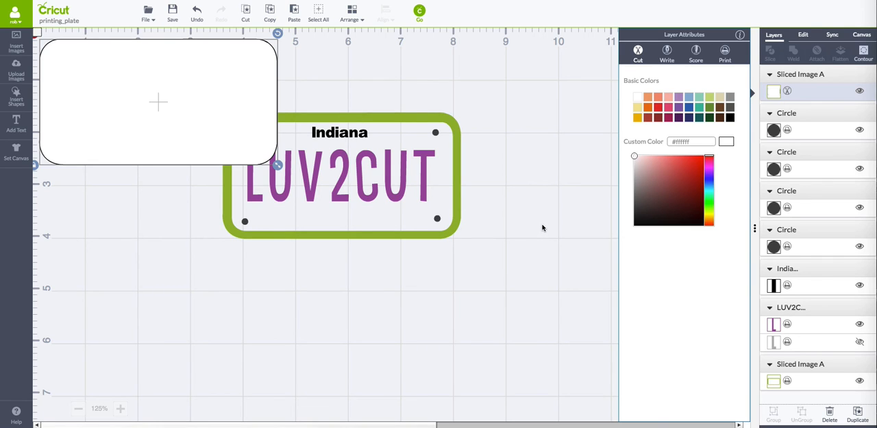
{"action": "mouse_move", "coordinate": [548, 223]}
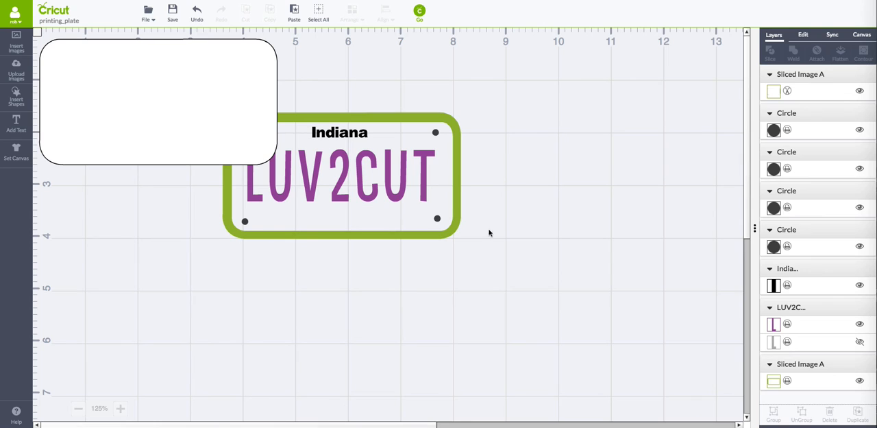
- Move the white rectangle below the plate, then marquee-select the plate pieces and Group them
{"action": "left_click_drag", "start_coordinate": [157, 103], "coordinate": [171, 264]}
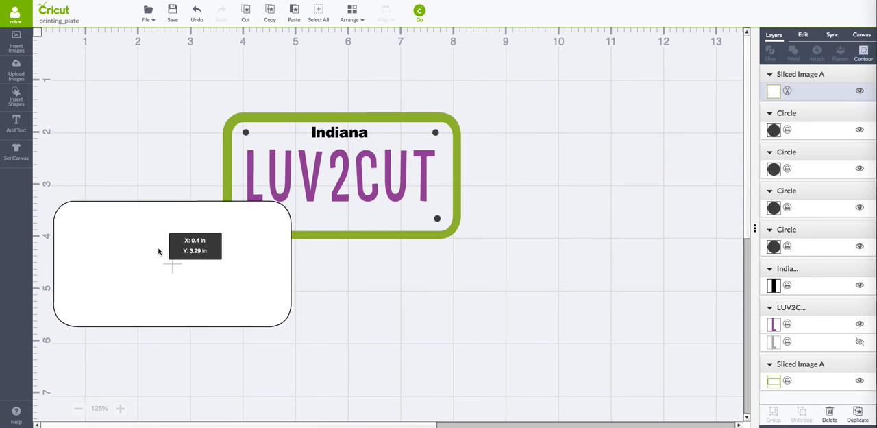
{"action": "left_click_drag", "start_coordinate": [172, 264], "coordinate": [205, 321]}
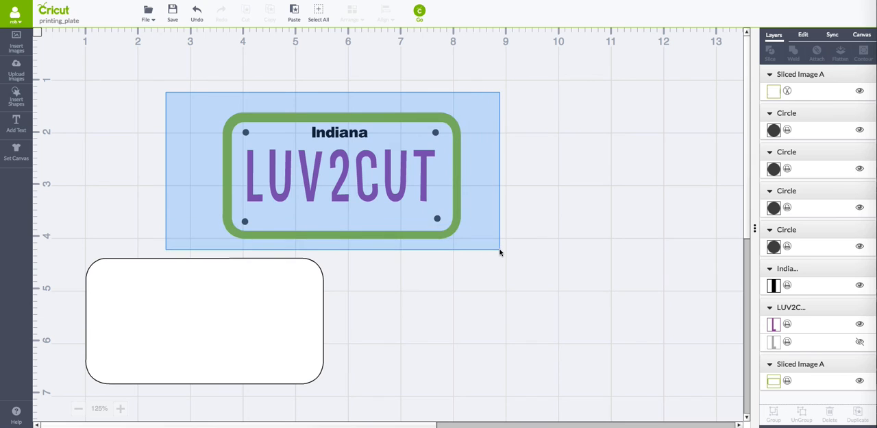
{"action": "left_click", "coordinate": [341, 174]}
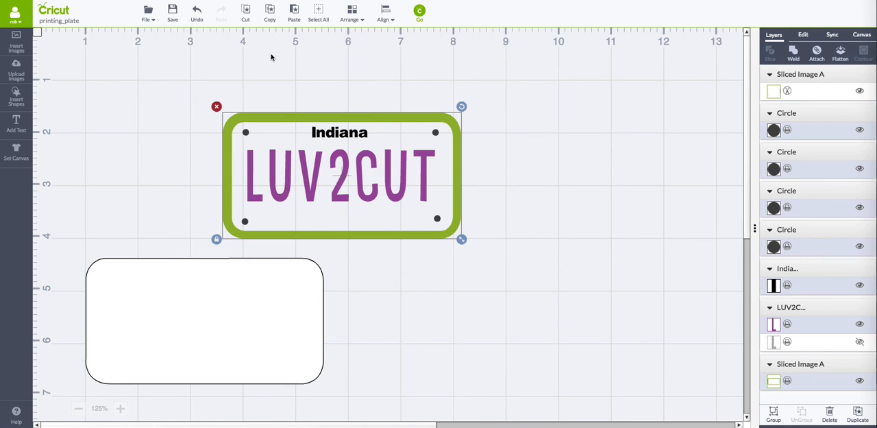
{"action": "mouse_move", "coordinate": [446, 109]}
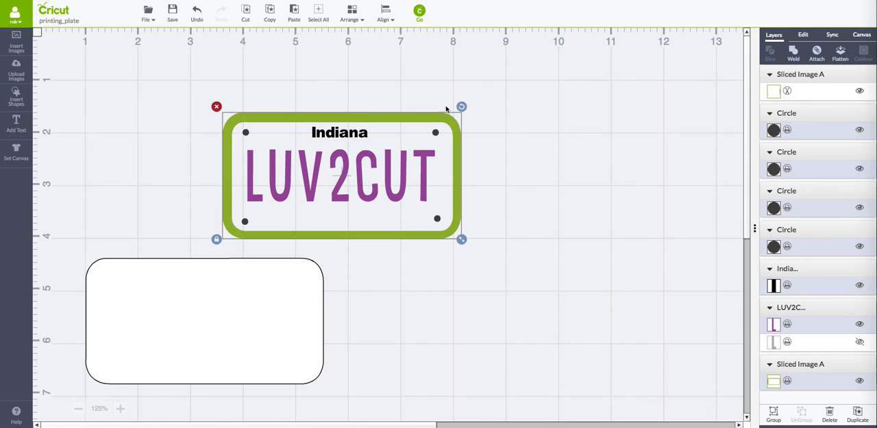
{"action": "right_click", "coordinate": [445, 110]}
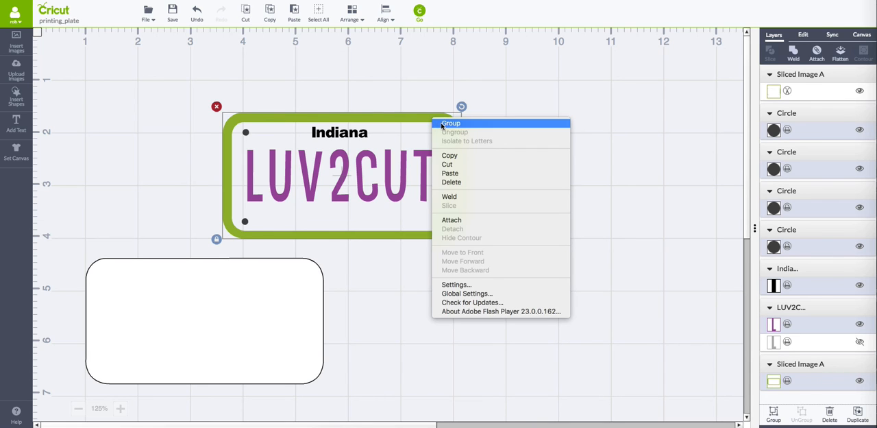
{"action": "left_click", "coordinate": [451, 124]}
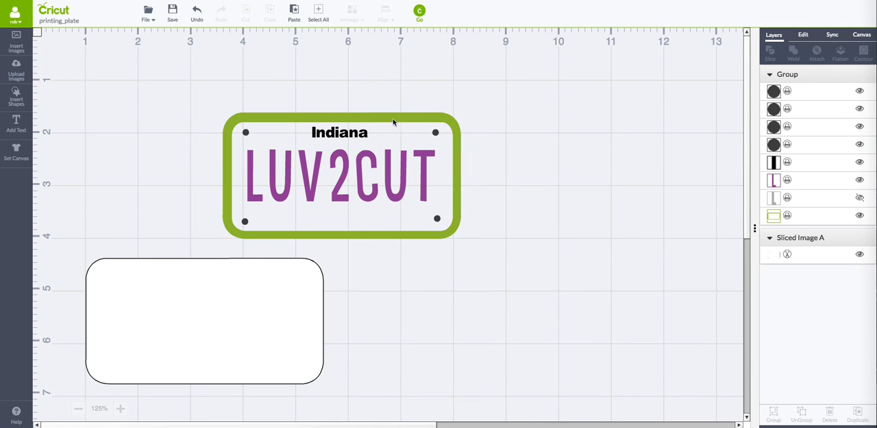
{"action": "mouse_move", "coordinate": [151, 150]}
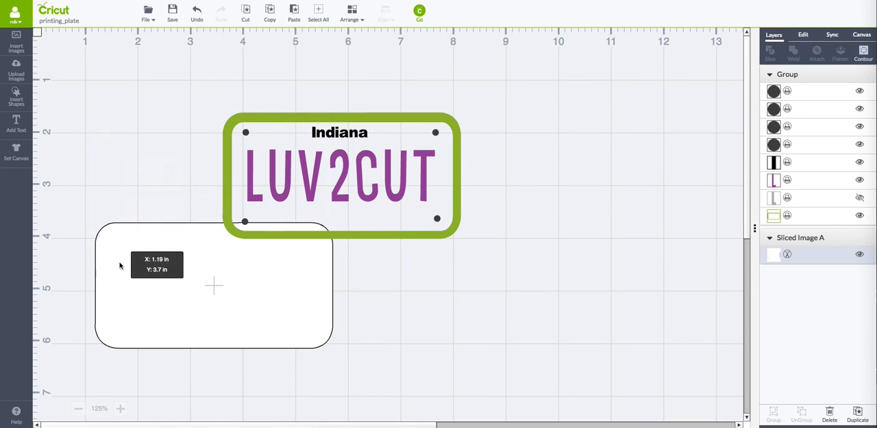
- Center-align the grouped plate over the white backing rectangle
{"action": "left_click", "coordinate": [214, 286]}
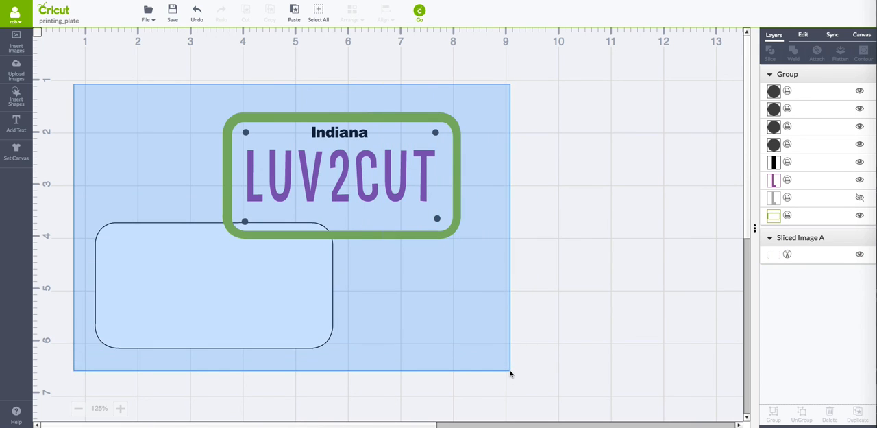
{"action": "left_click", "coordinate": [385, 11]}
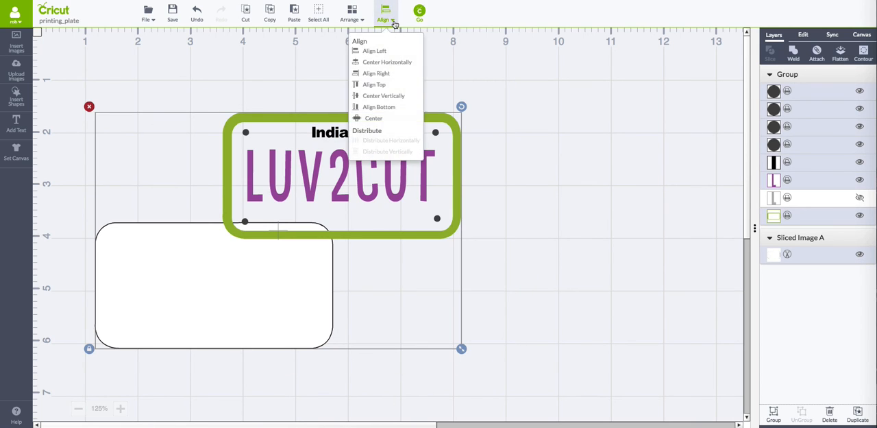
{"action": "mouse_move", "coordinate": [373, 125]}
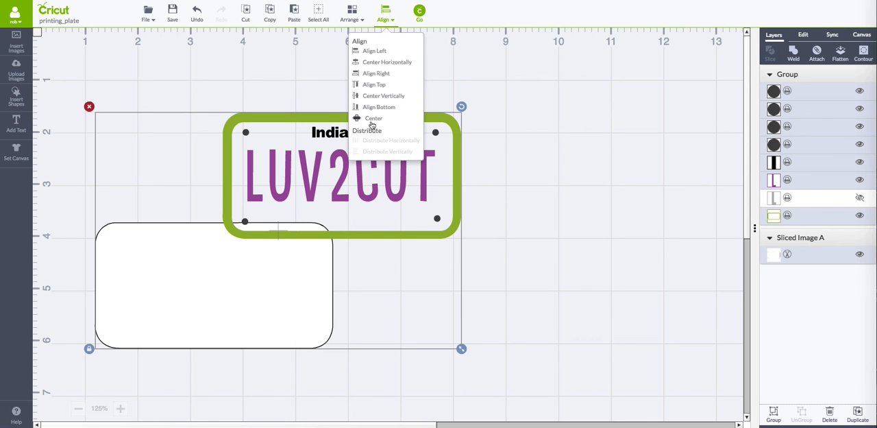
{"action": "left_click", "coordinate": [373, 118]}
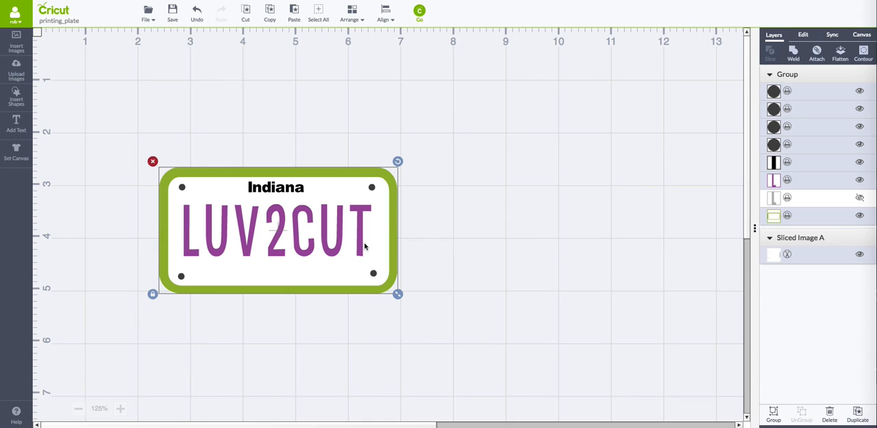
{"action": "mouse_move", "coordinate": [248, 196]}
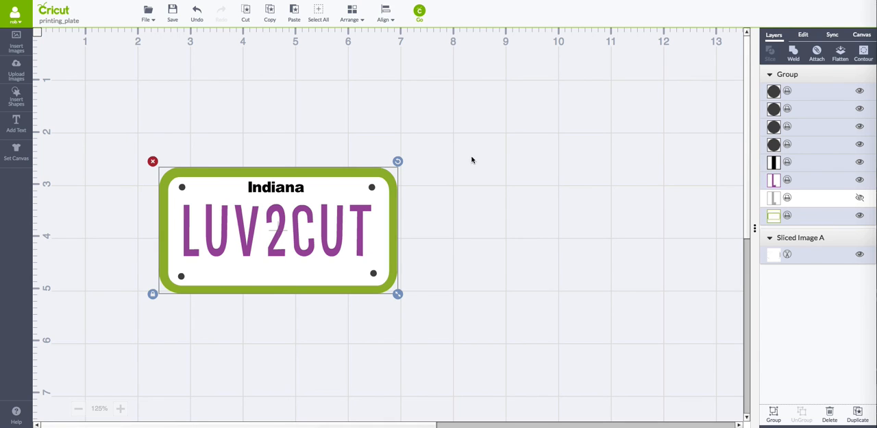
{"action": "mouse_move", "coordinate": [520, 101]}
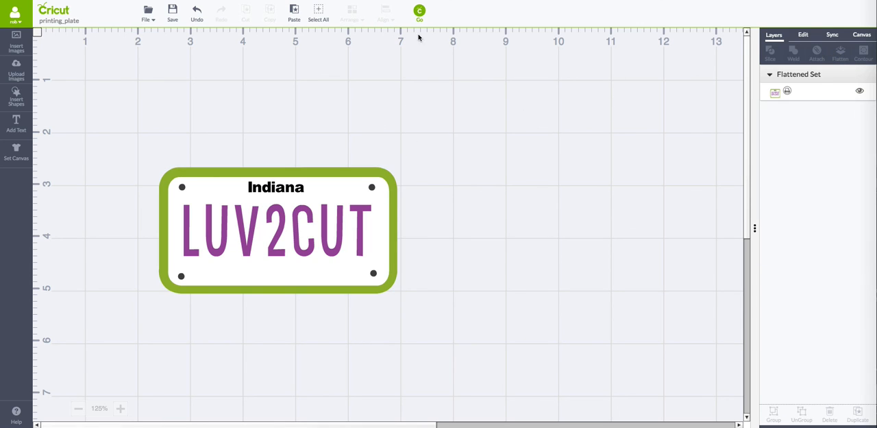
- Preview the white-backed plate on the 8.5x11 print-then-cut mat, leaving Bleed off
{"action": "left_click", "coordinate": [419, 11]}
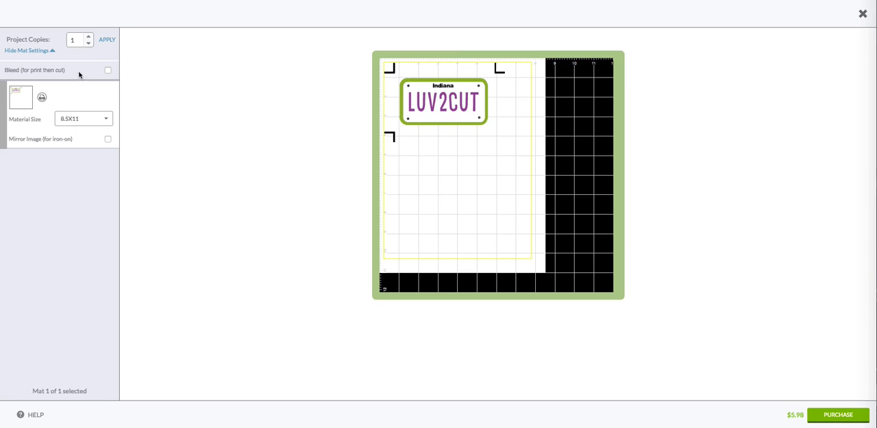
{"action": "left_click", "coordinate": [108, 71]}
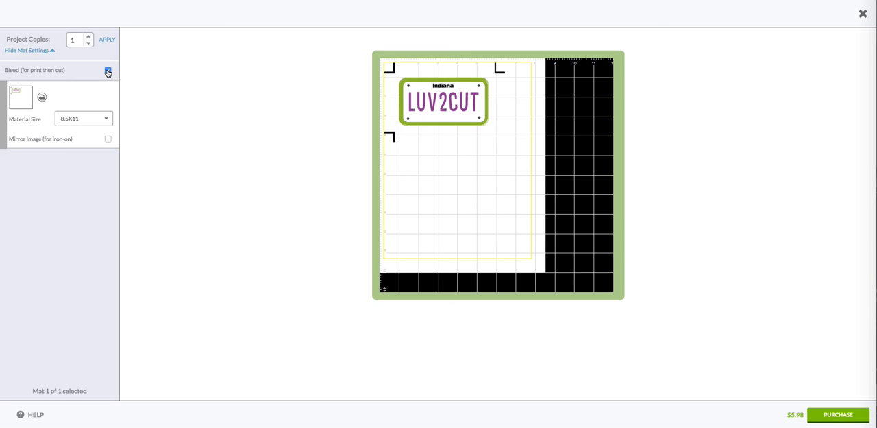
{"action": "left_click", "coordinate": [108, 70]}
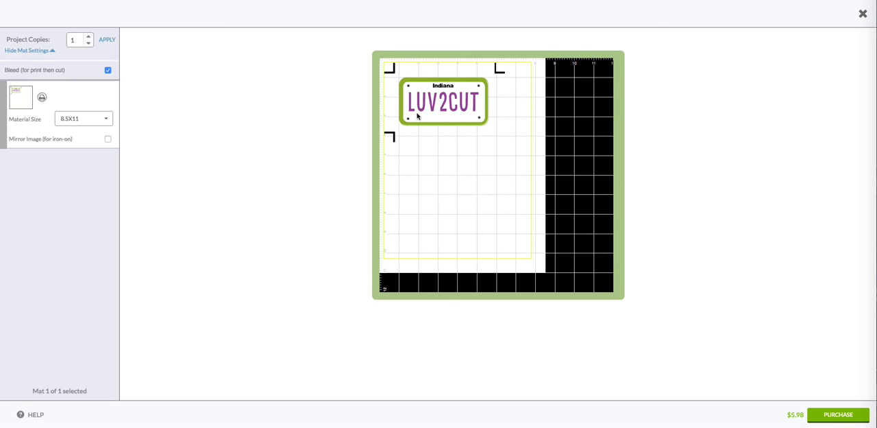
{"action": "mouse_move", "coordinate": [414, 135]}
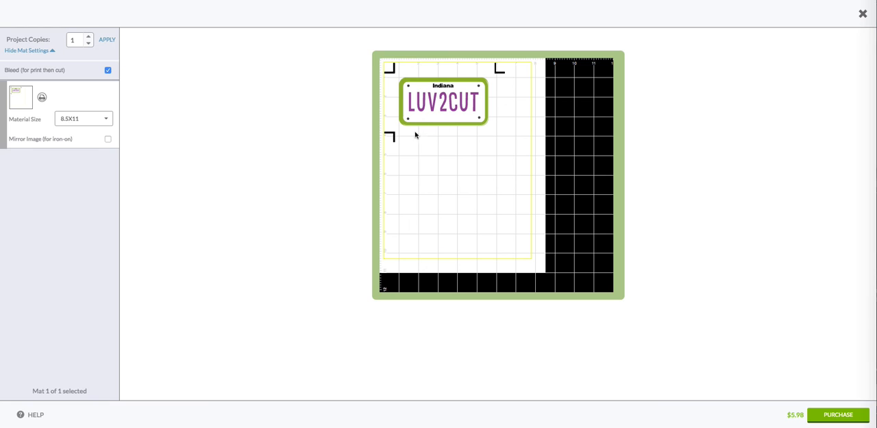
{"action": "mouse_move", "coordinate": [454, 81]}
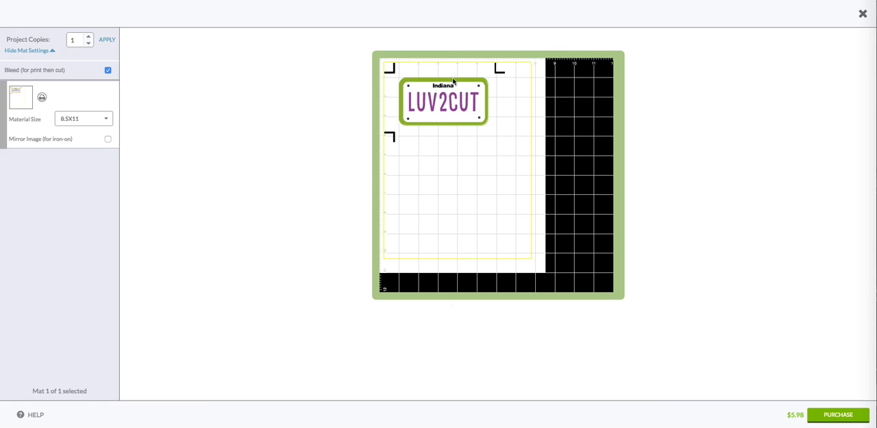
{"action": "mouse_move", "coordinate": [470, 123]}
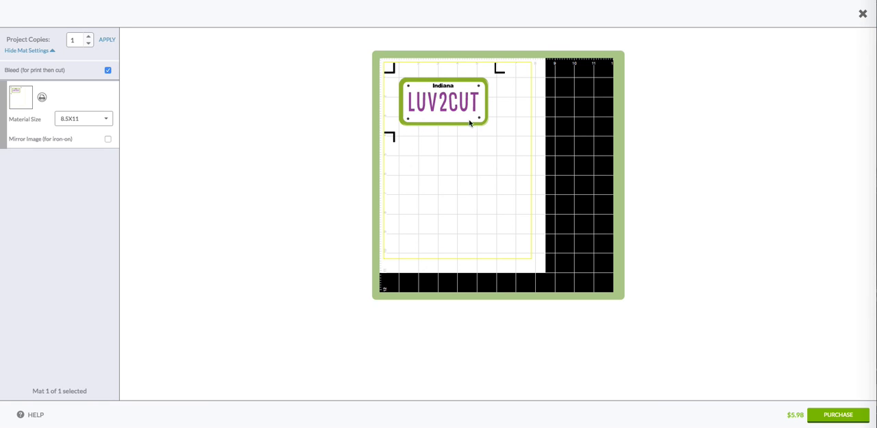
{"action": "mouse_move", "coordinate": [421, 131]}
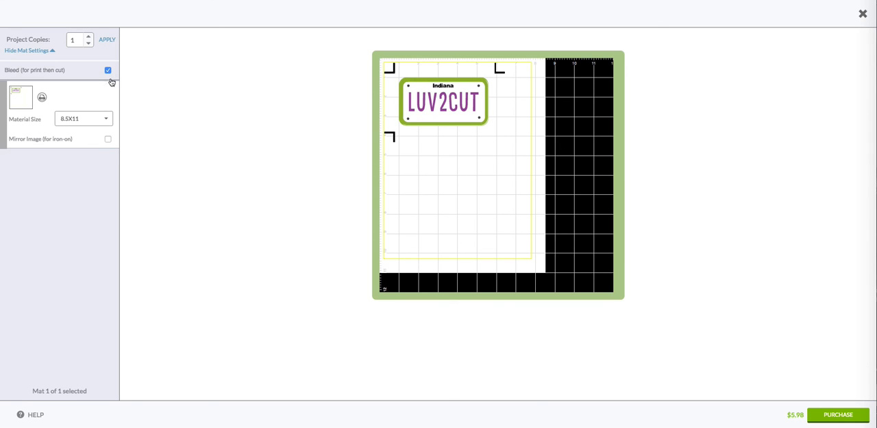
{"action": "left_click", "coordinate": [108, 70]}
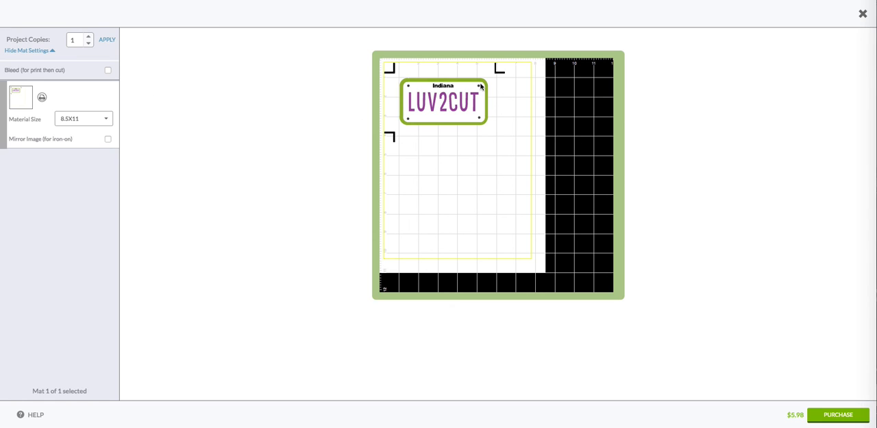
{"action": "mouse_move", "coordinate": [486, 93]}
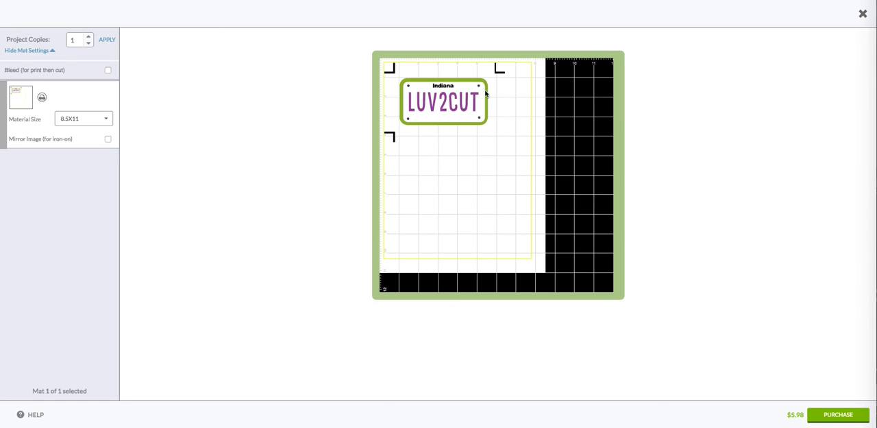
{"action": "mouse_move", "coordinate": [412, 108]}
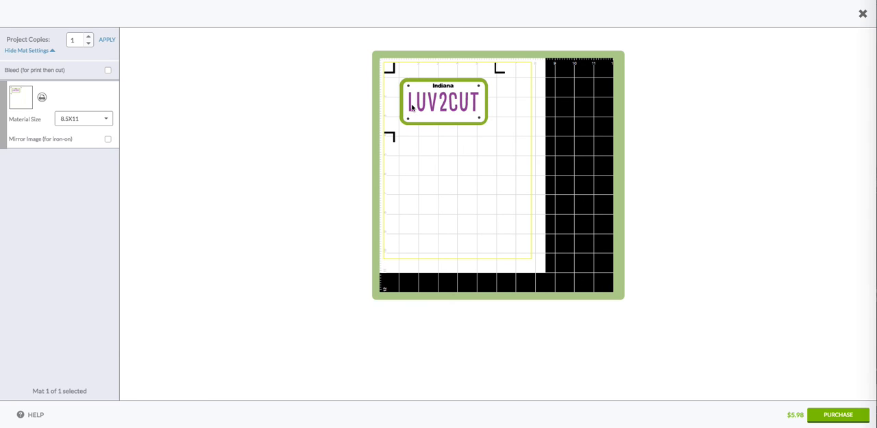